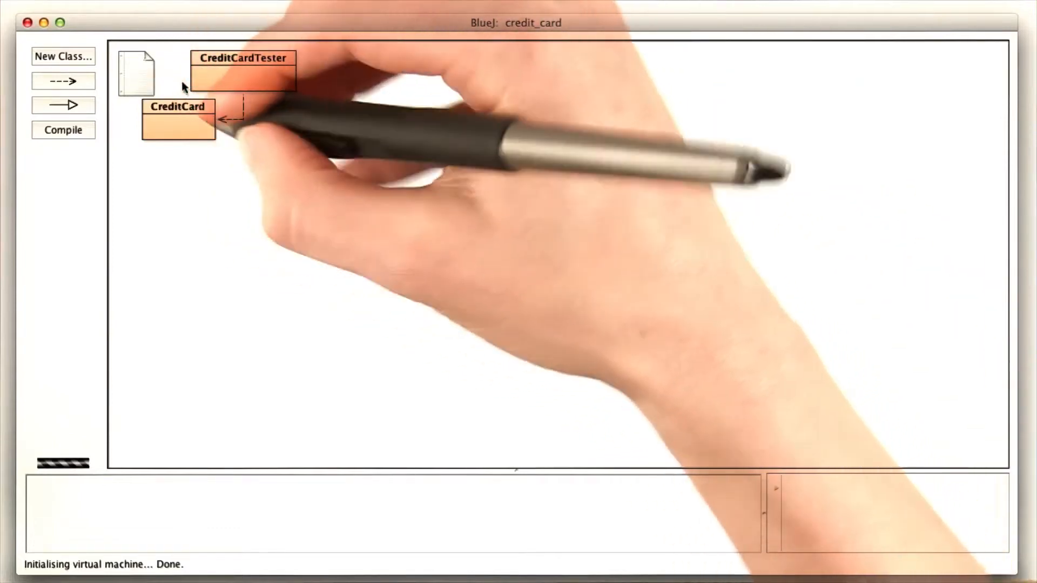
# - Open the CreditCardTester class in the editor from the class diagram
pyautogui.rightClick(178, 123)
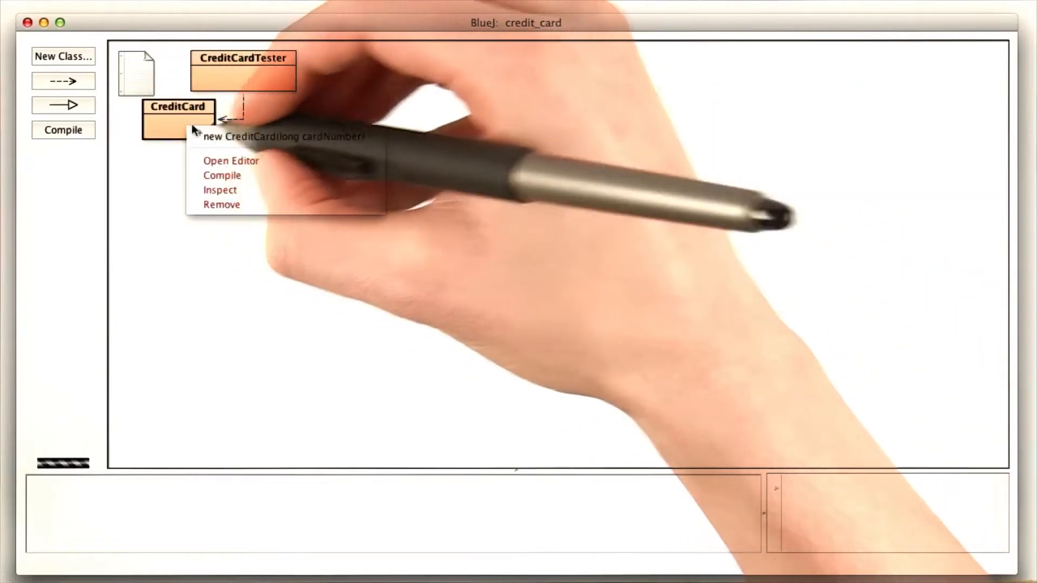
pyautogui.click(231, 160)
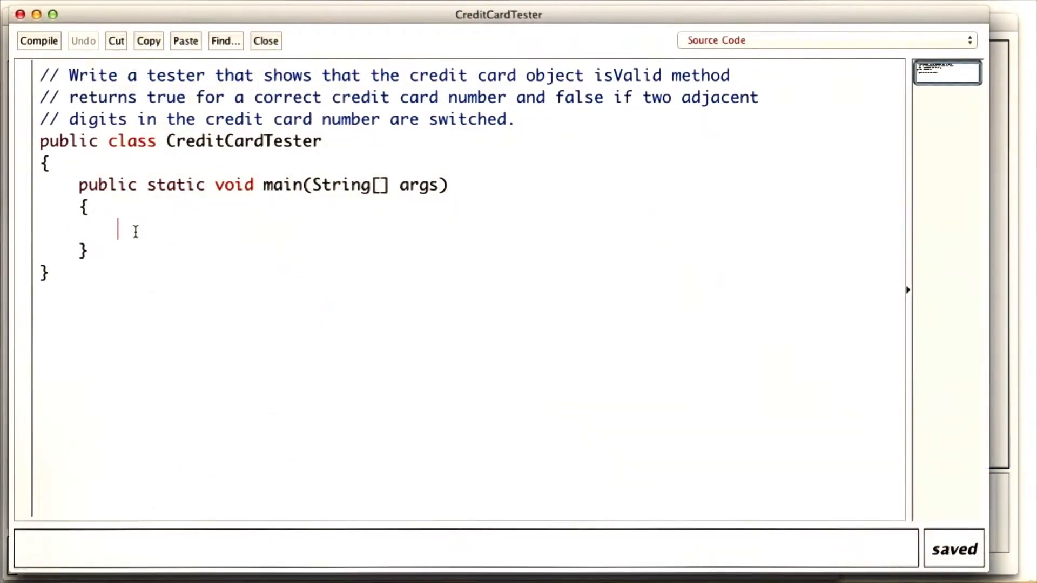
pyautogui.write('CreditCard validCard = new')
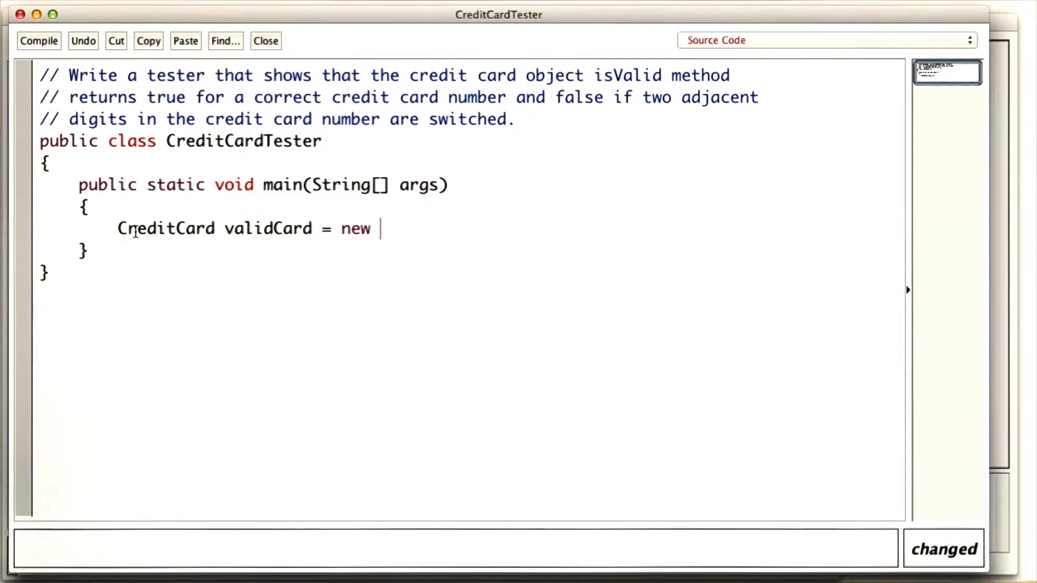
pyautogui.write('CreditCard(4417123456789113);')
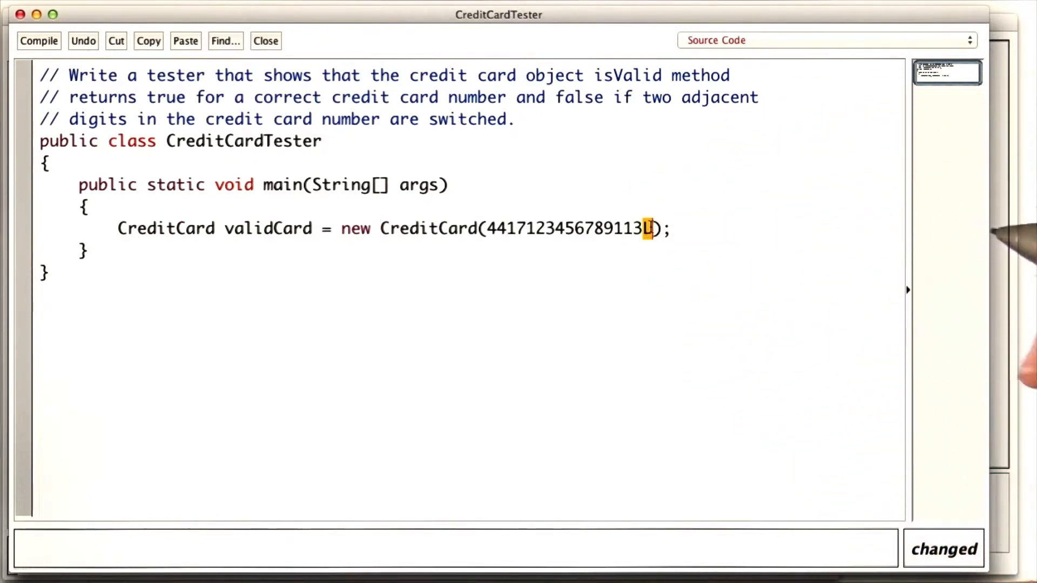
pyautogui.write('CreditCard invalidCard = new CreditCard(4417123456879113L);')
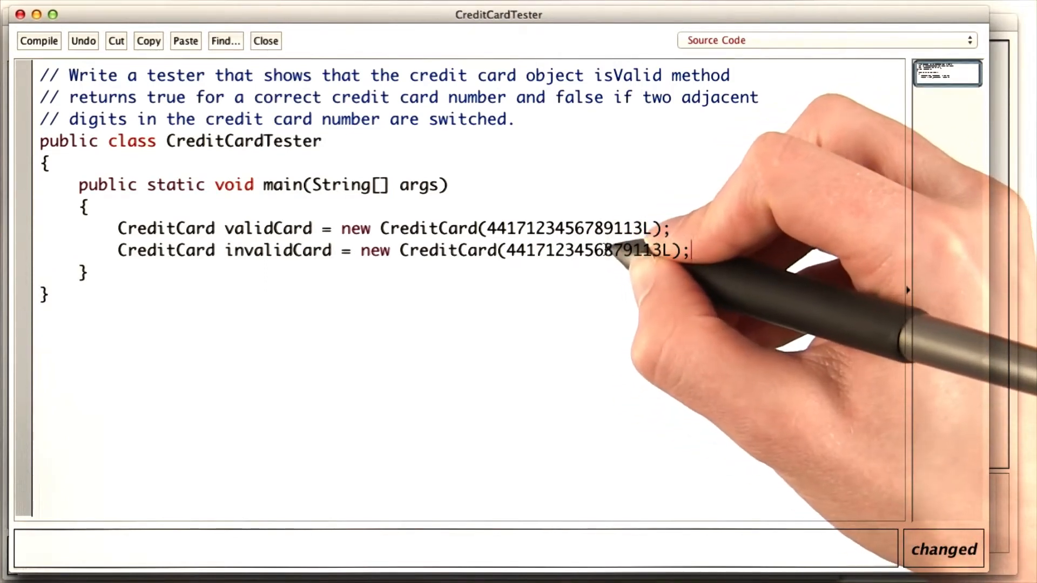
# - Print "Actual validCard: " with isValid() followed by "Expected: true"
pyautogui.write('System.out.println("Actual validCard: " + validCard.isValid());')
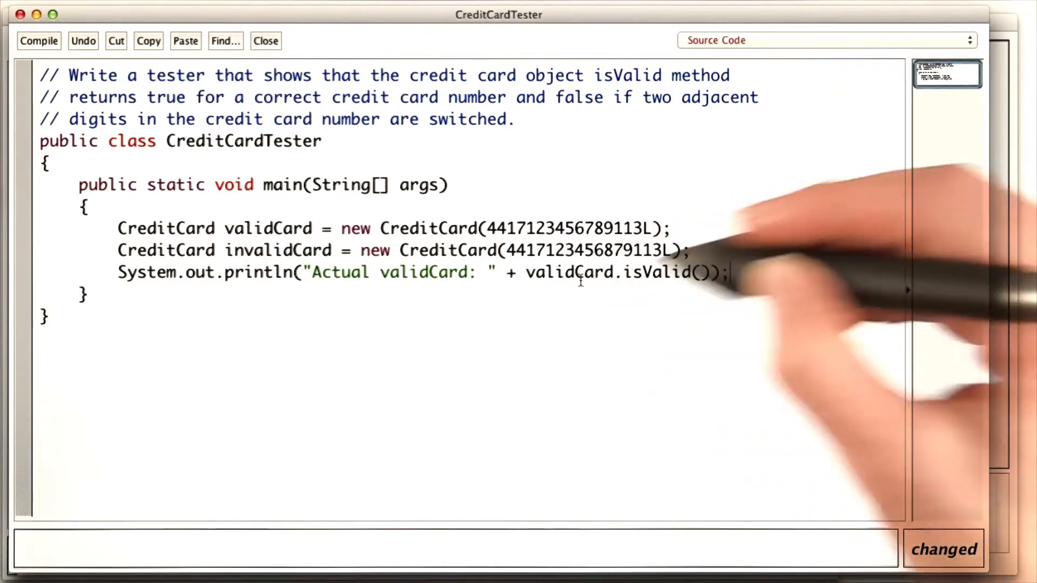
pyautogui.write('System.out.println("Expected:')
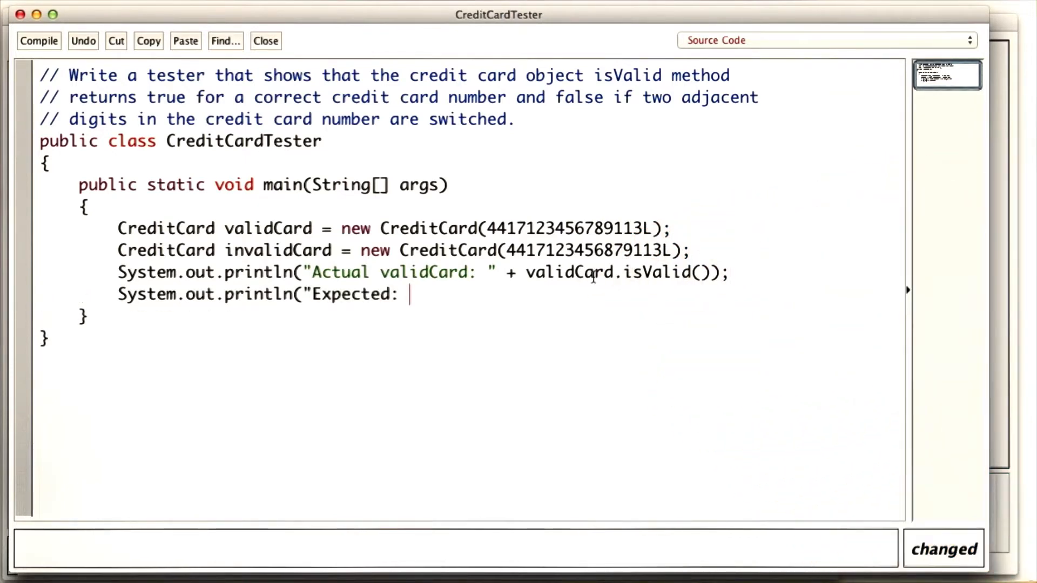
pyautogui.write('true");')
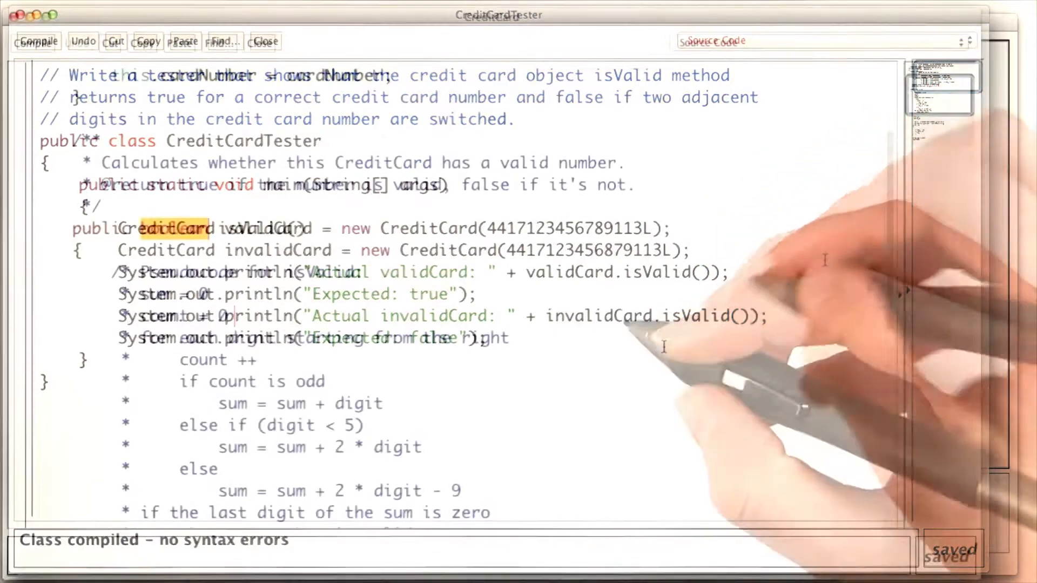
# - Write isValid's digit loop with sum = sum + digit and return sum % 10 == 0
pyautogui.scroll(-3)
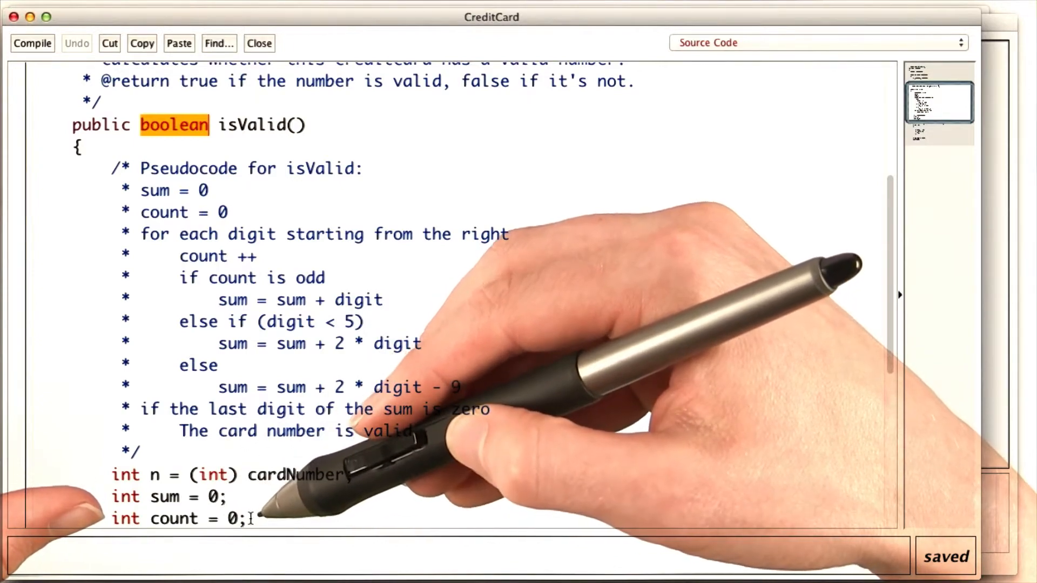
pyautogui.scroll(-3)
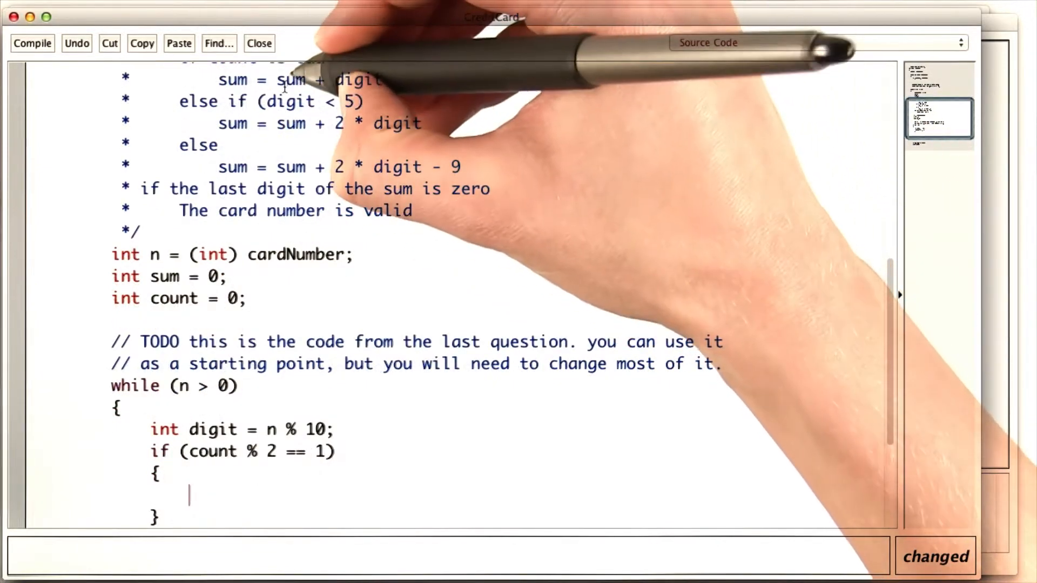
pyautogui.write('sum = sum + digit;')
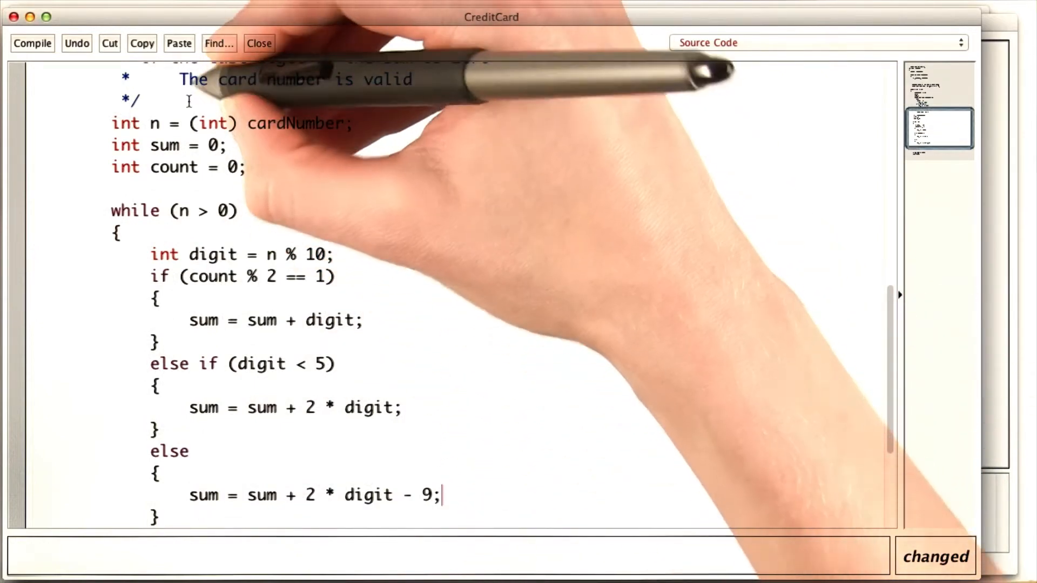
pyautogui.doubleClick(294, 79)
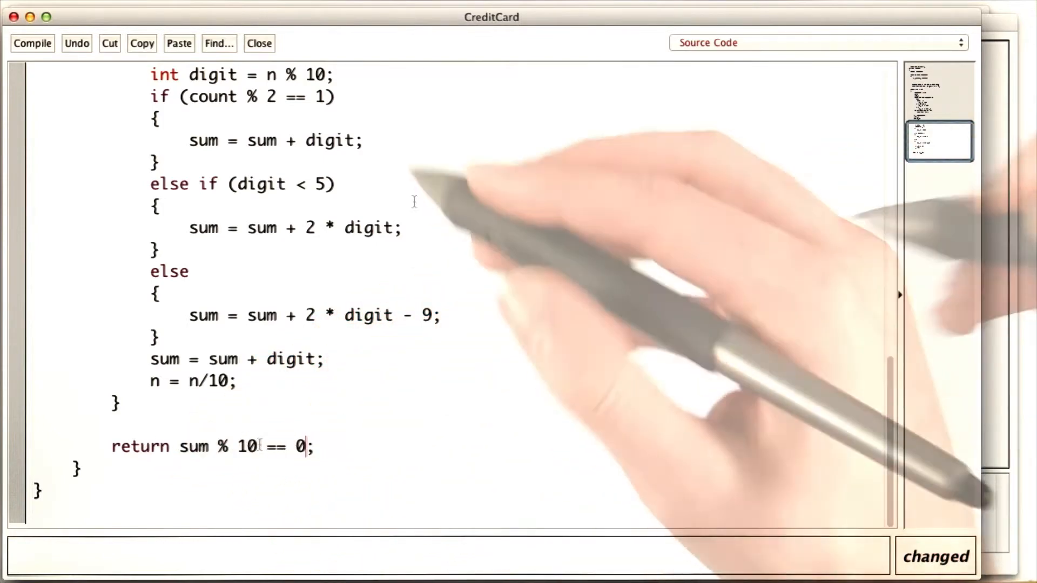
# - Compile CreditCard and run the tester's main, seeing the invalid card pass and the number print negative
pyautogui.click(31, 43)
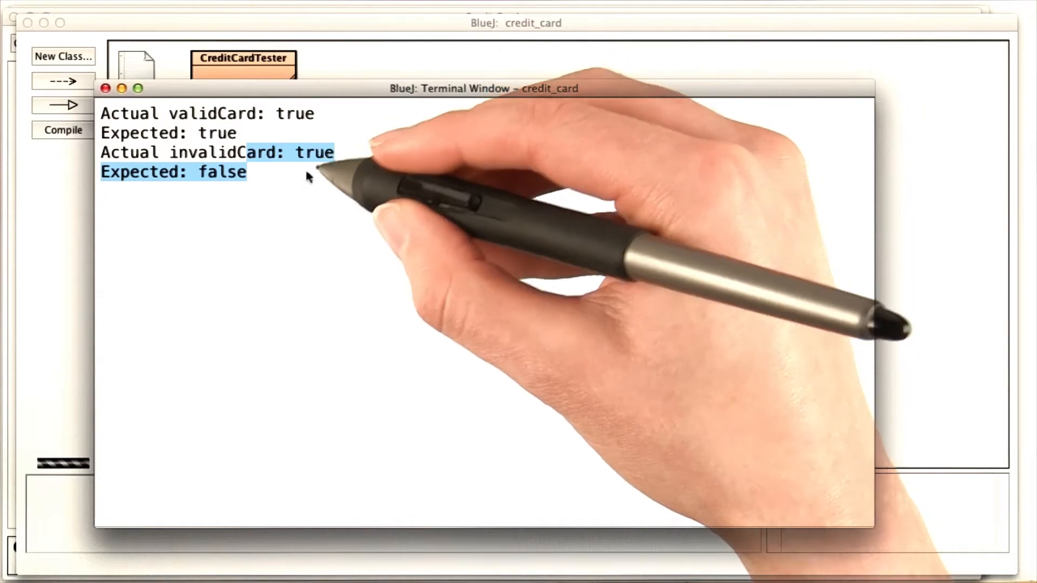
pyautogui.moveTo(380, 172)
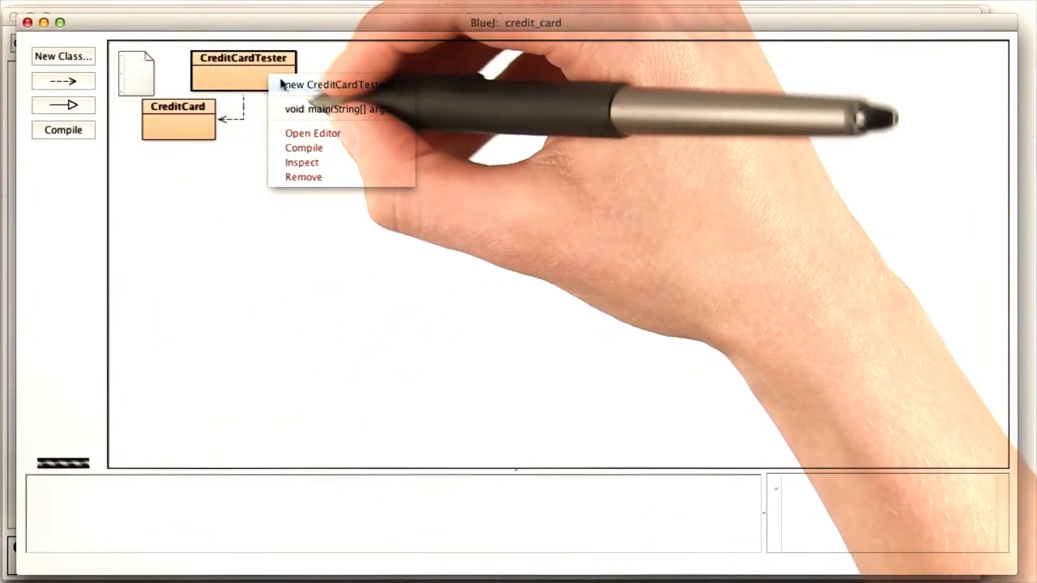
pyautogui.click(334, 109)
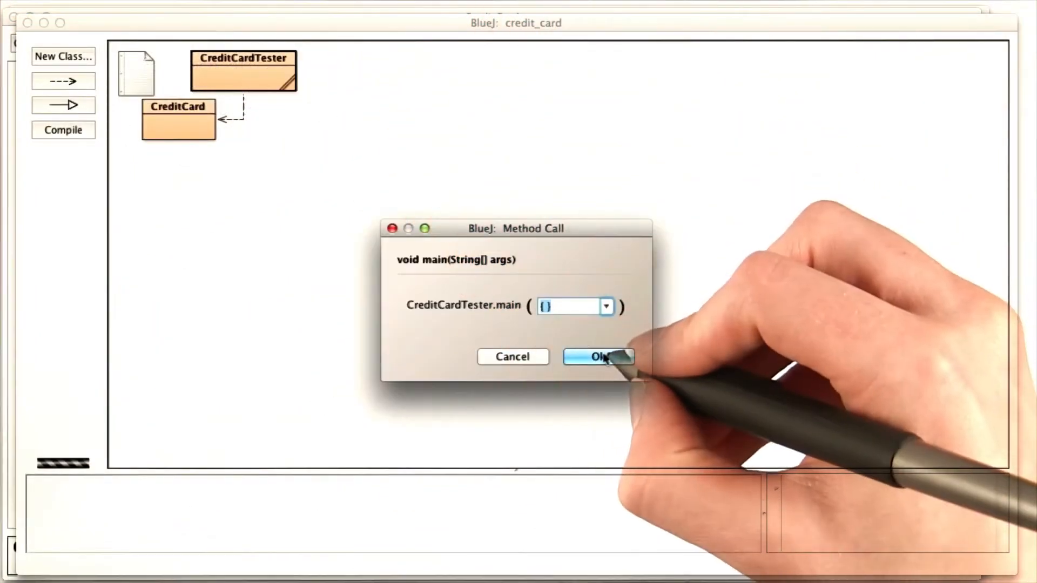
pyautogui.click(597, 357)
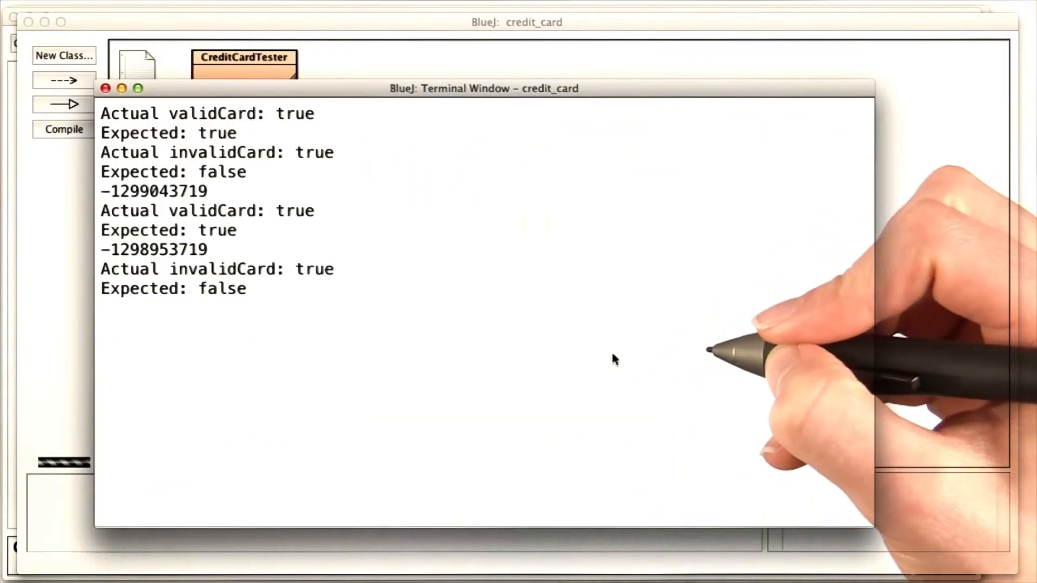
pyautogui.doubleClick(153, 250)
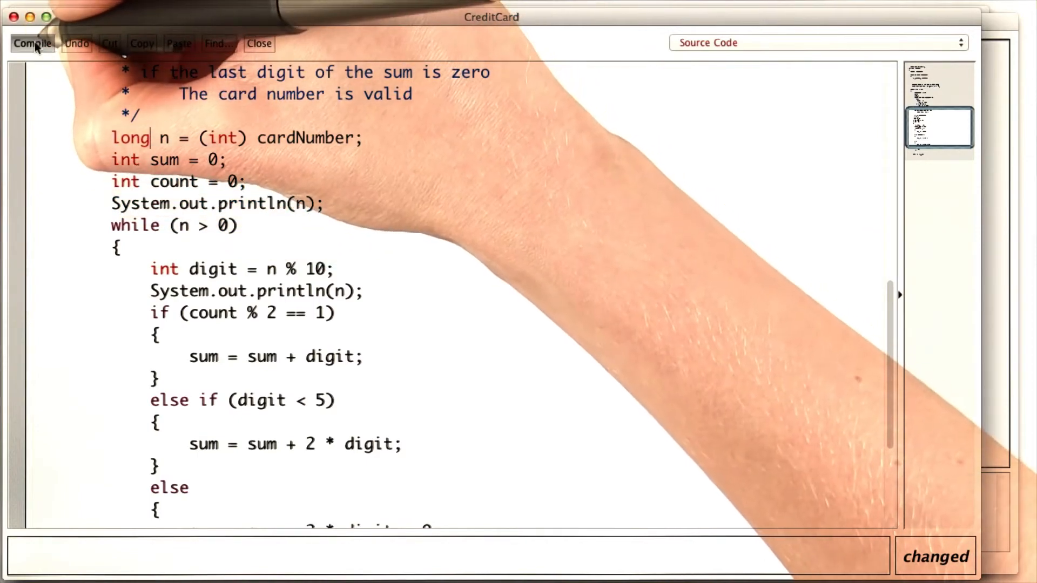
# - Compile with n as long, cast the digit to int, and add an " add the digit to sum" trace print
pyautogui.click(32, 43)
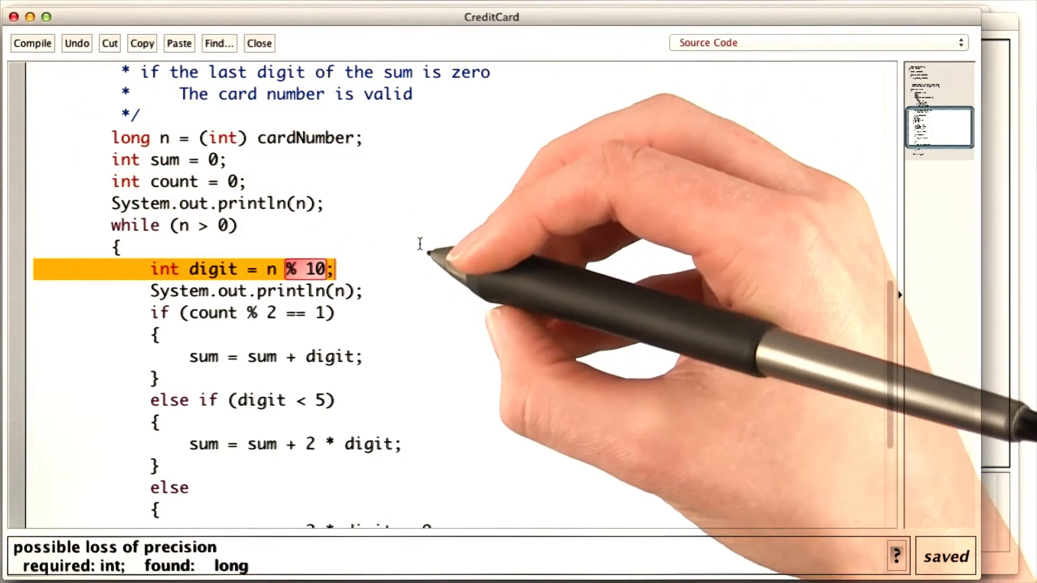
pyautogui.moveTo(456, 321)
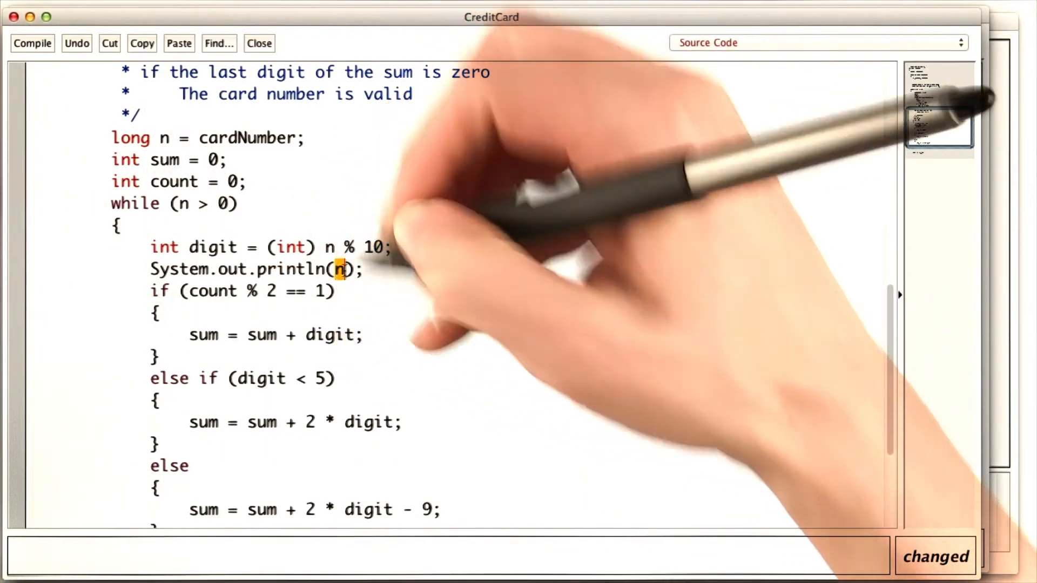
pyautogui.write('digit')
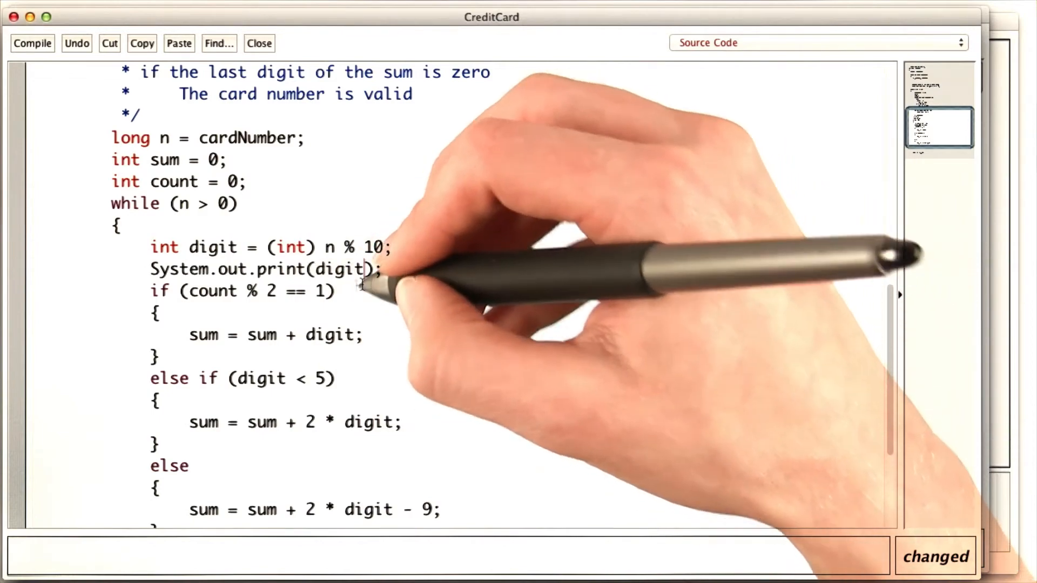
pyautogui.write('System.out.println(" add the digit to sum");')
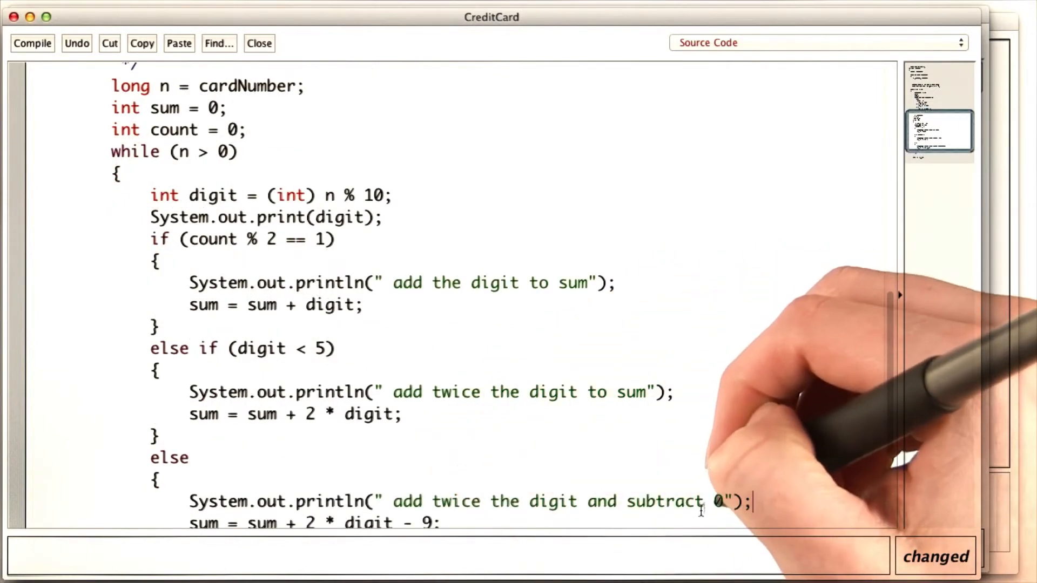
pyautogui.click(31, 43)
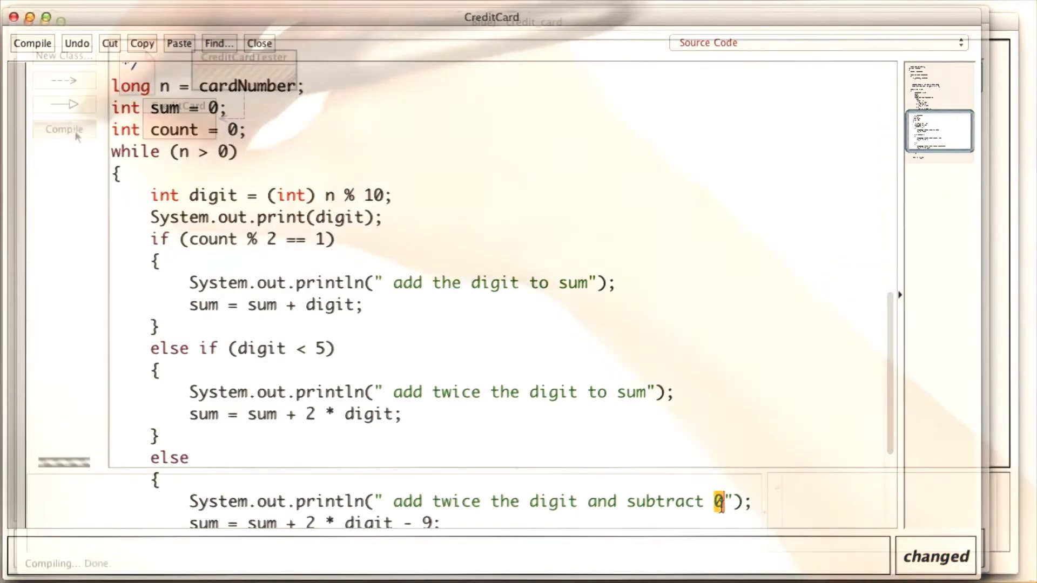
# - Compile and rerun main, getting a per-digit trace that reports validCard false
pyautogui.click(258, 43)
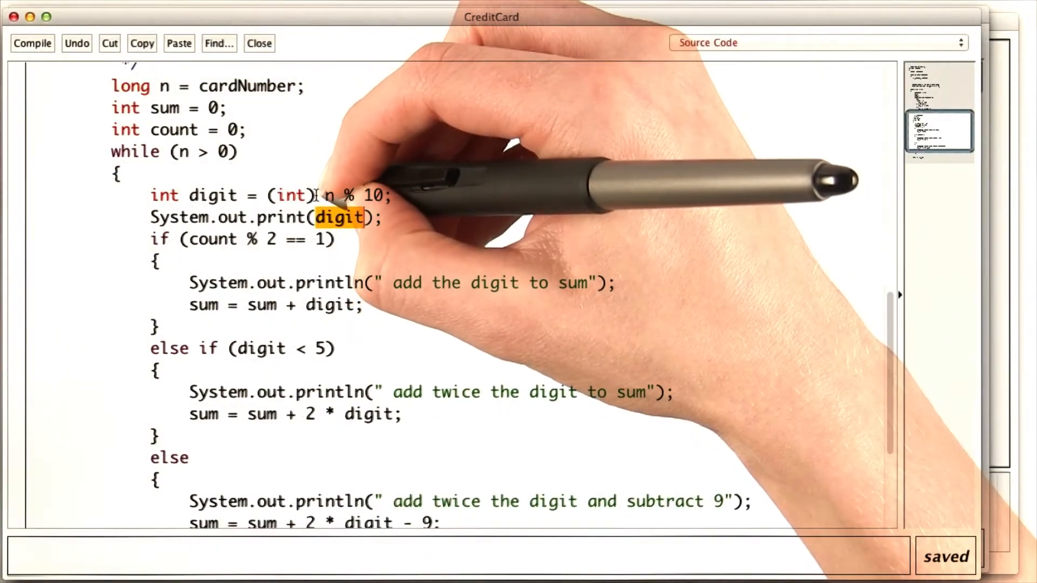
pyautogui.moveTo(311, 185)
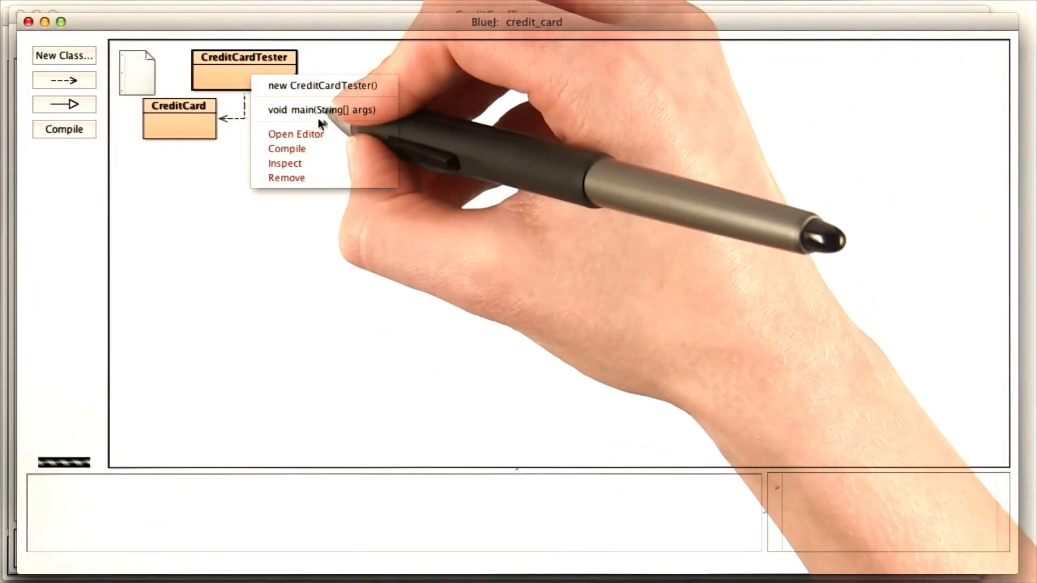
pyautogui.click(322, 110)
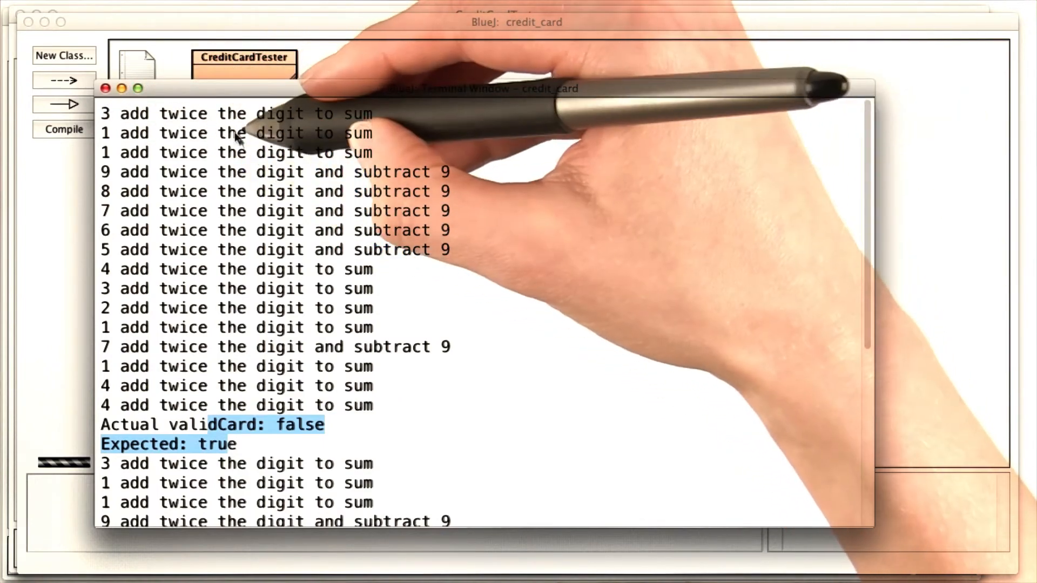
pyautogui.moveTo(350, 391)
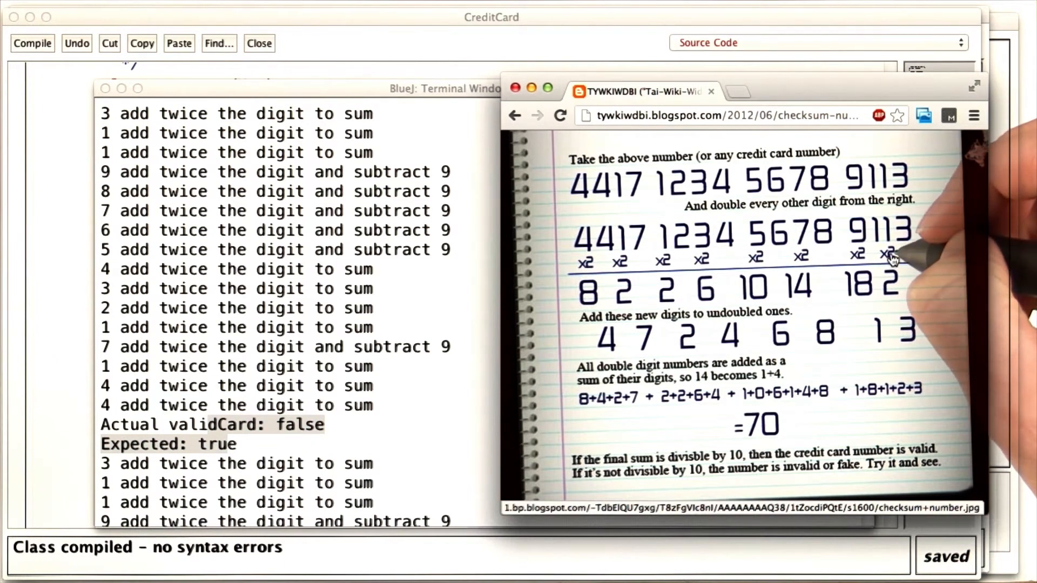
pyautogui.moveTo(893, 185)
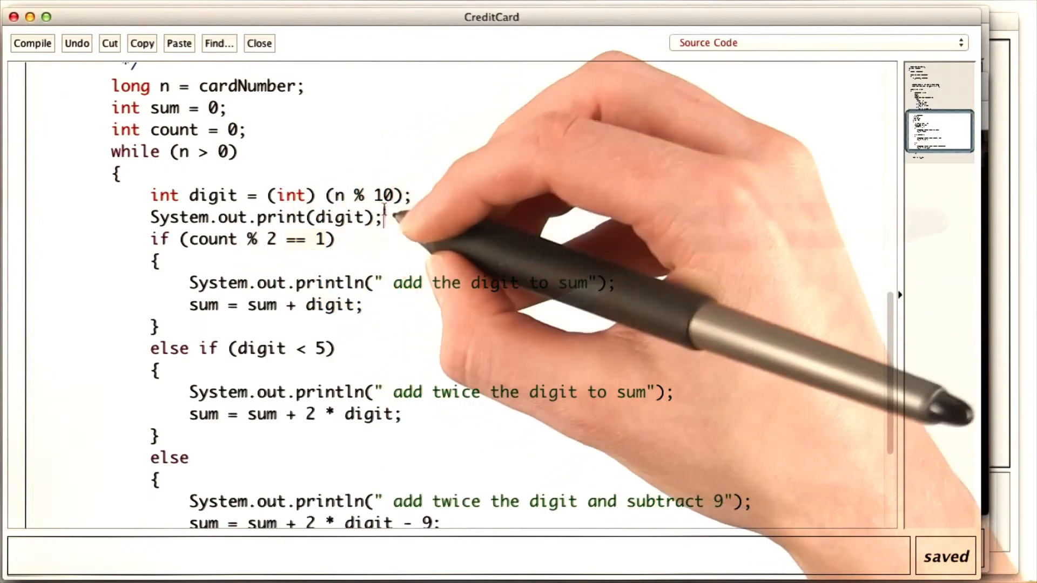
# - Add a count trace print, run main, fix the code, and rerun so validCard is true and invalidCard false
pyautogui.write('System.out.println("count: " + count);')
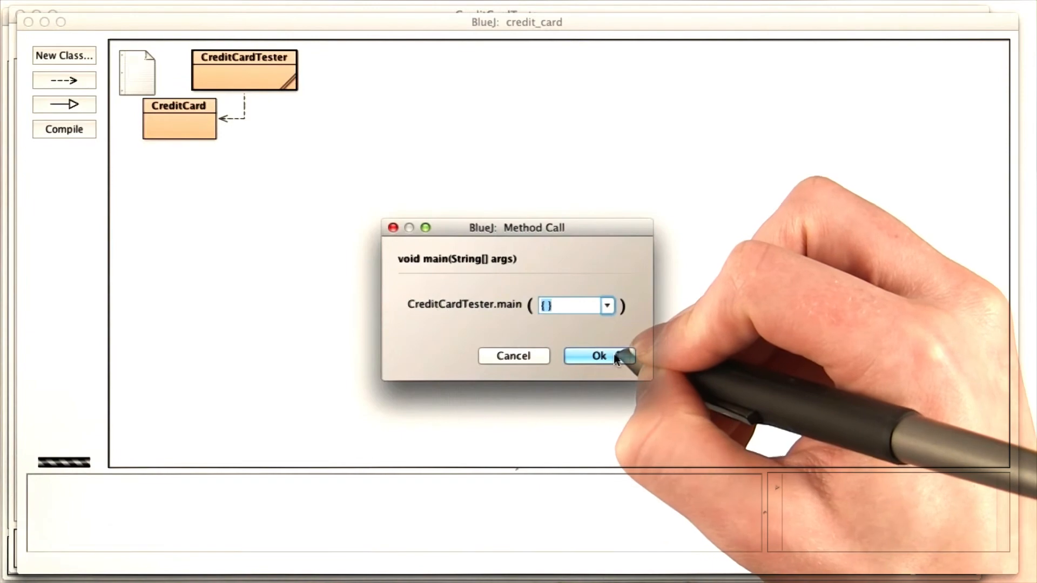
pyautogui.click(599, 355)
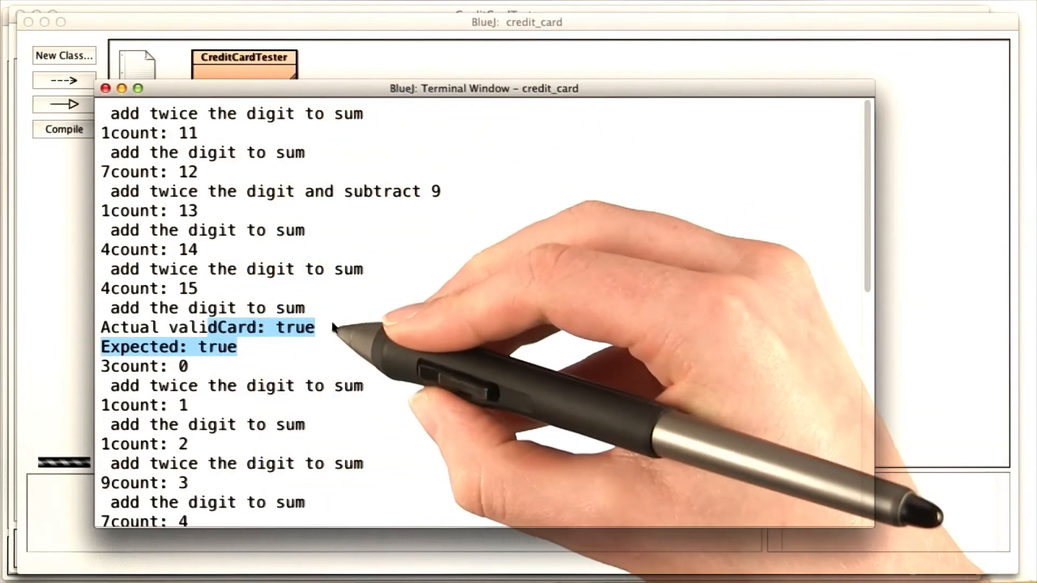
pyautogui.scroll(-3)
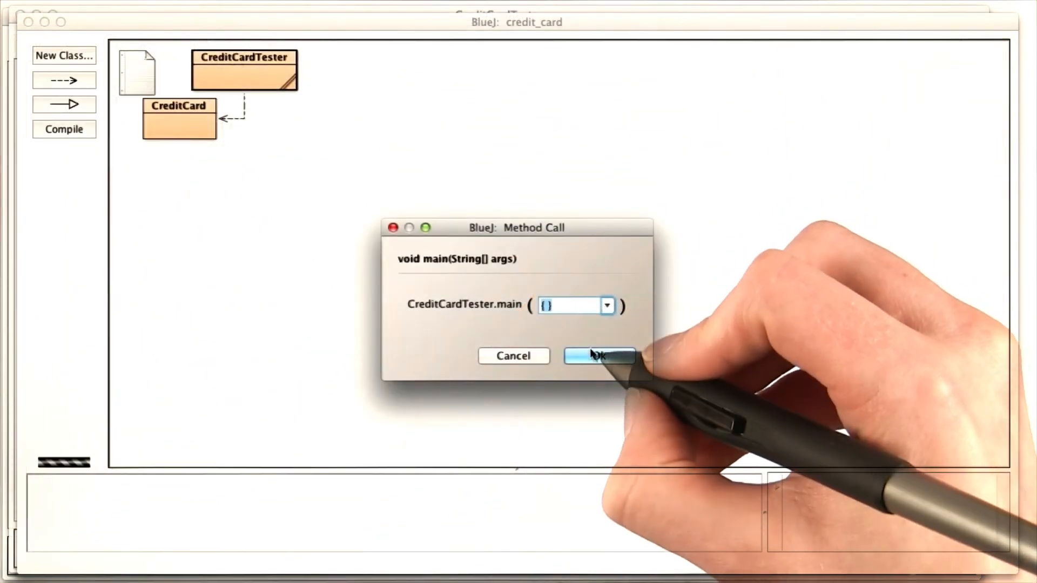
pyautogui.click(597, 356)
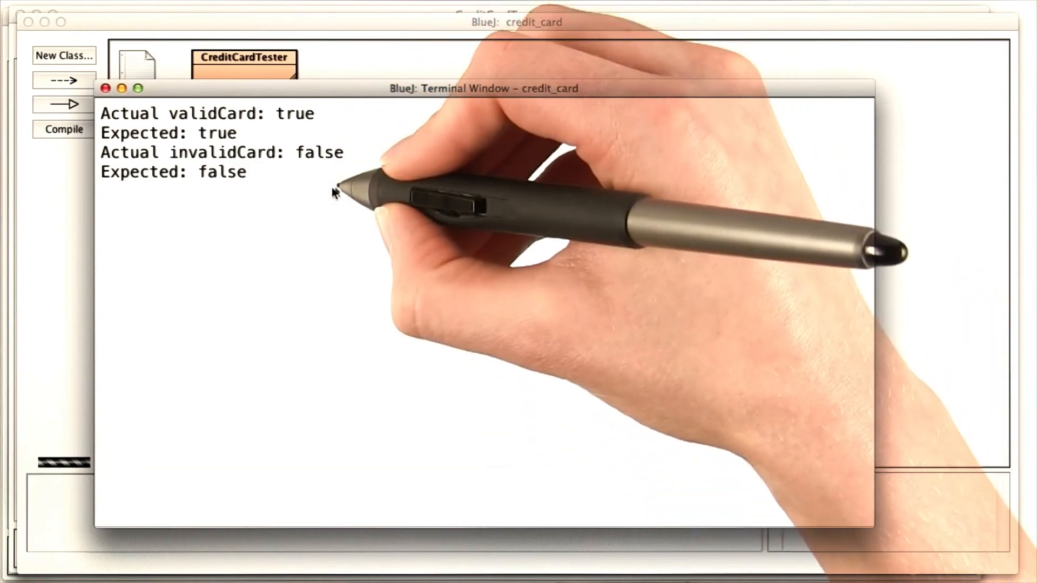